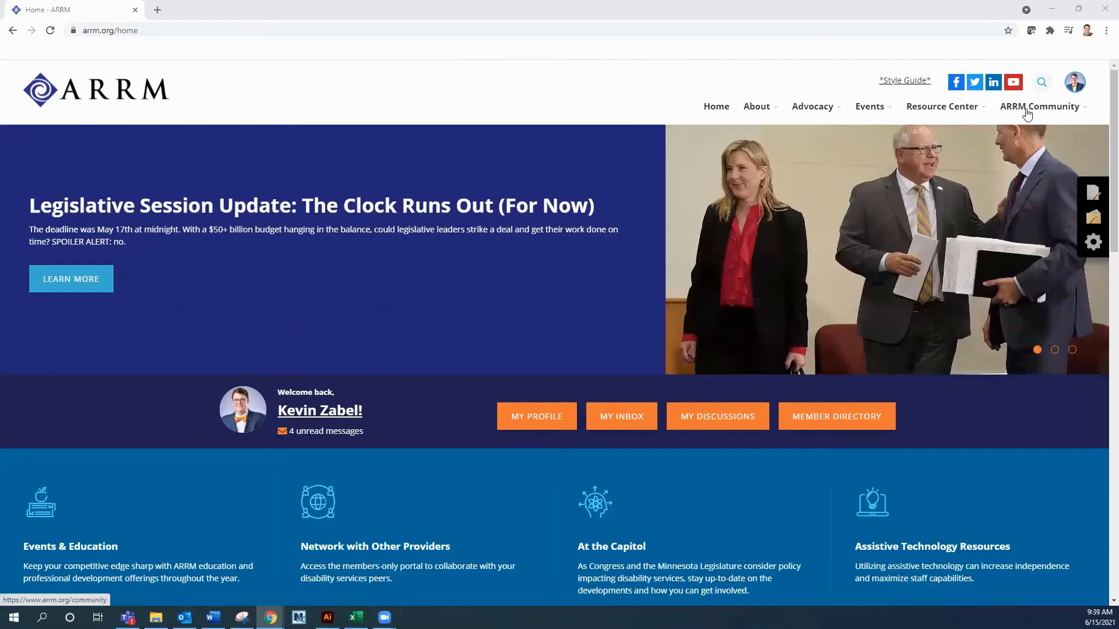
# Step: Open the ARRM Open Forum community home and browse its Latest Discussions list
pyautogui.click(1039, 106)
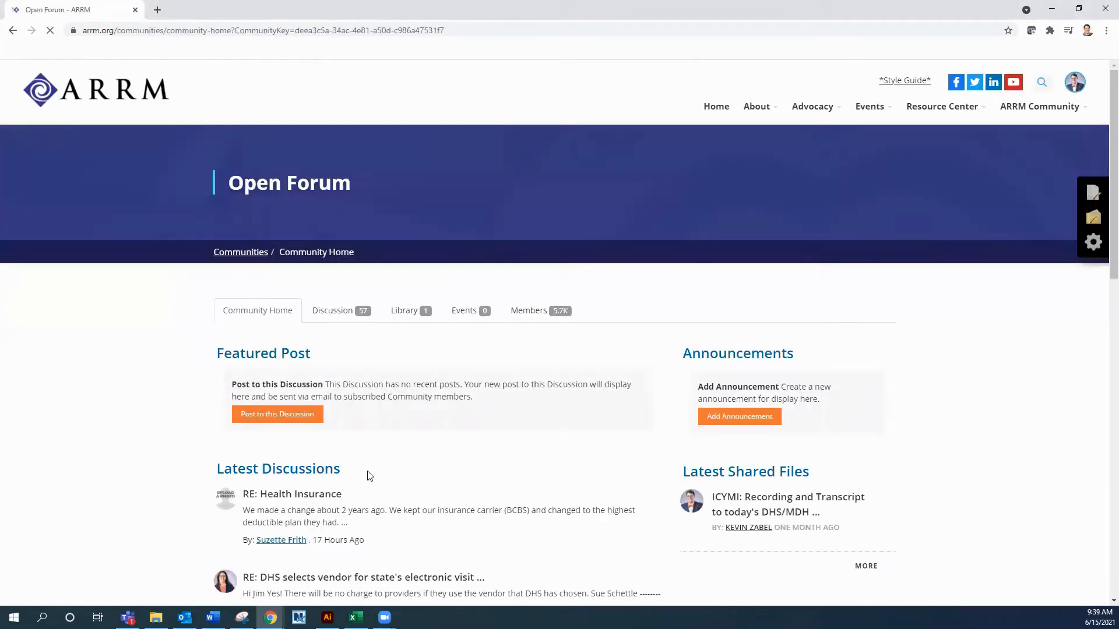
pyautogui.scroll(-3)
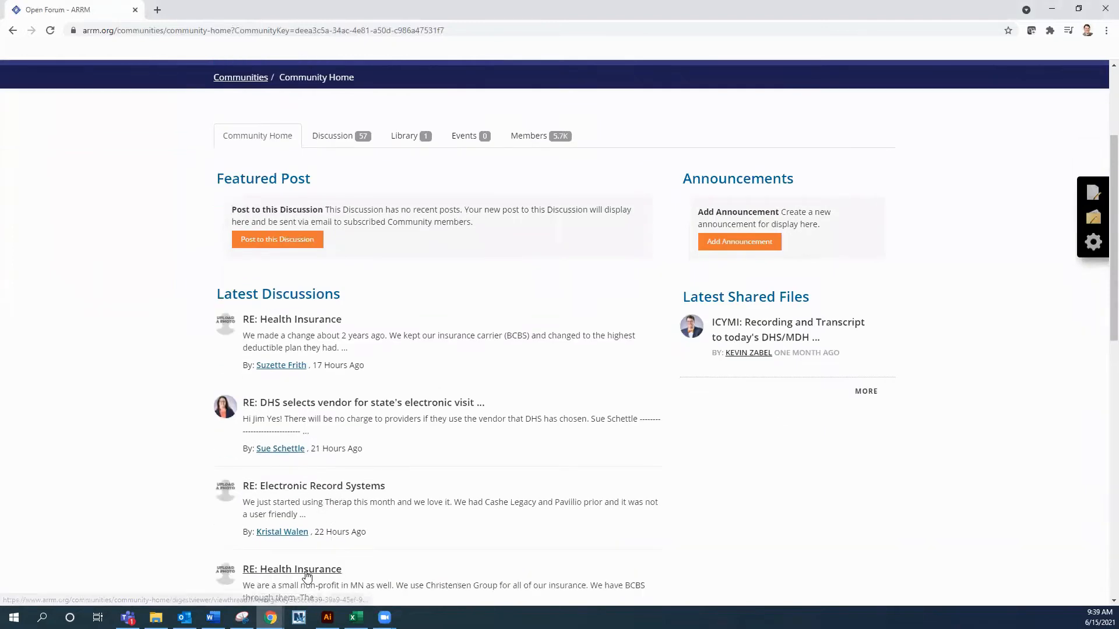
pyautogui.moveTo(307, 576)
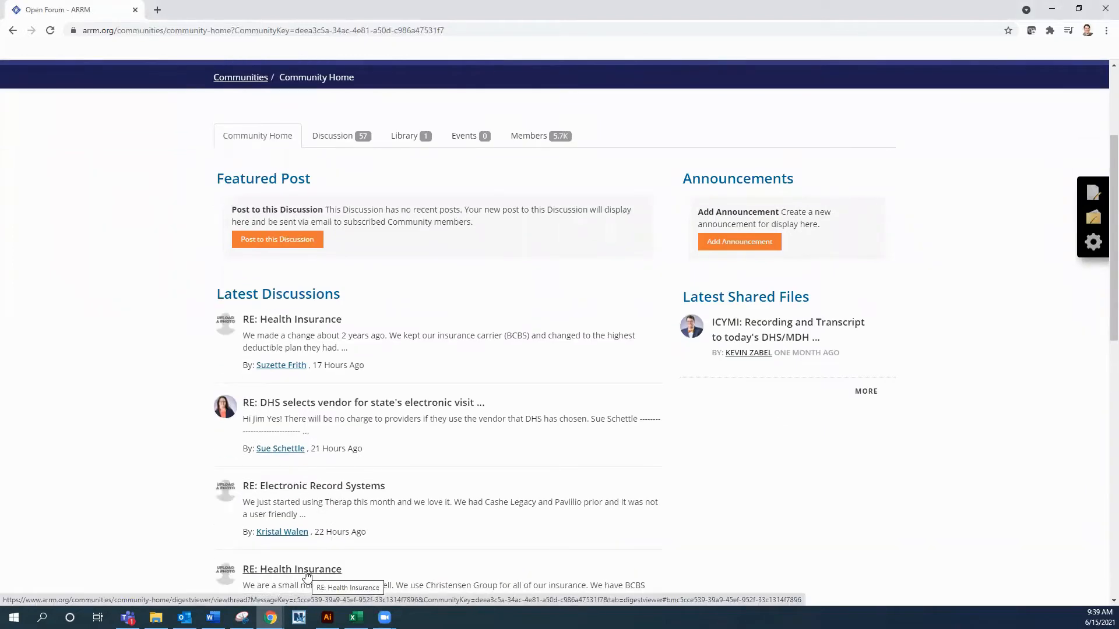
pyautogui.scroll(3)
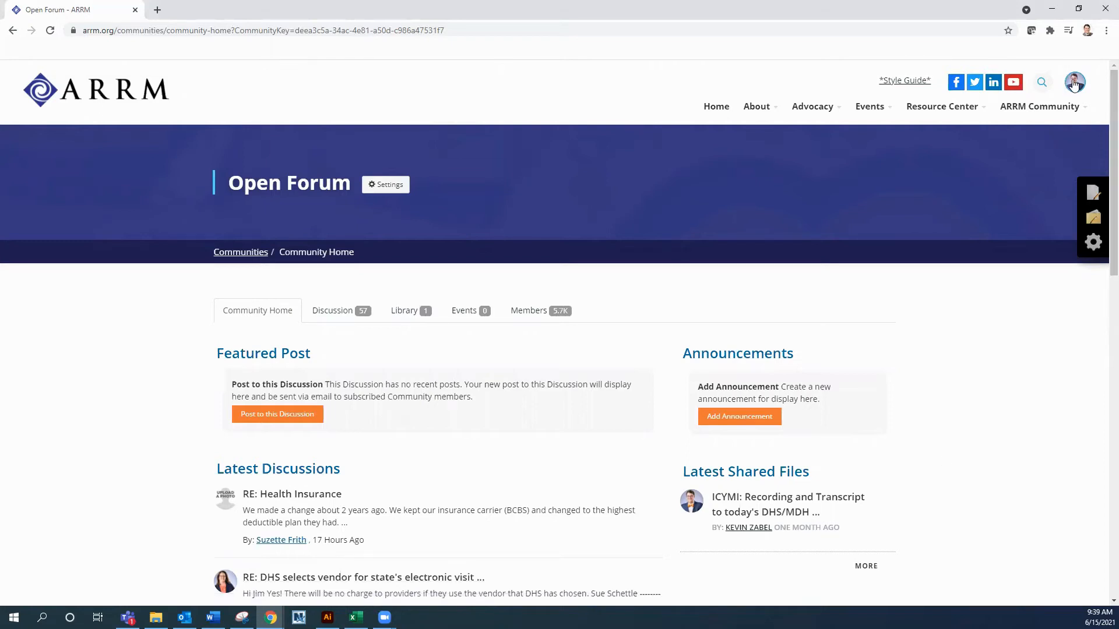
# Step: Open your own member profile from the top-right avatar menu
pyautogui.click(1074, 82)
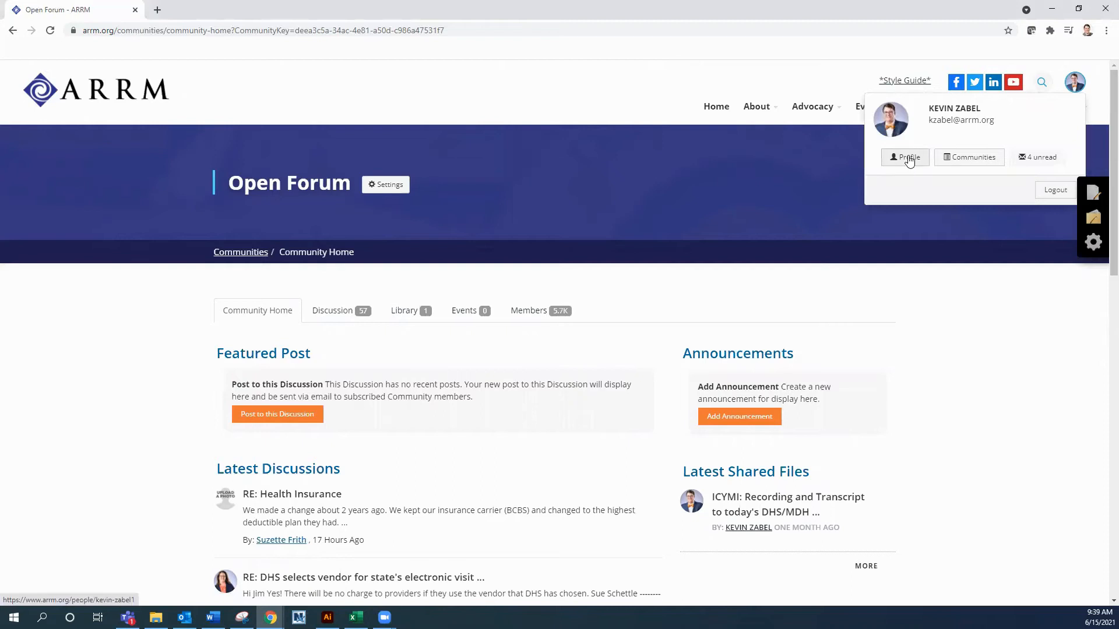
pyautogui.click(904, 157)
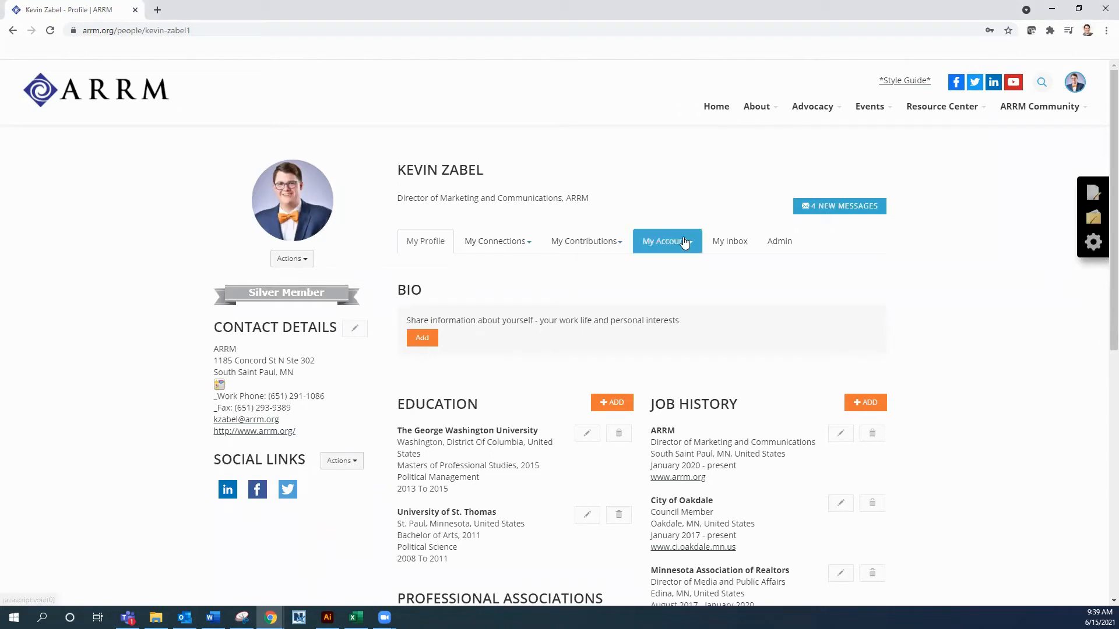
# Step: Go to Community Notifications under the My Account menu
pyautogui.click(666, 241)
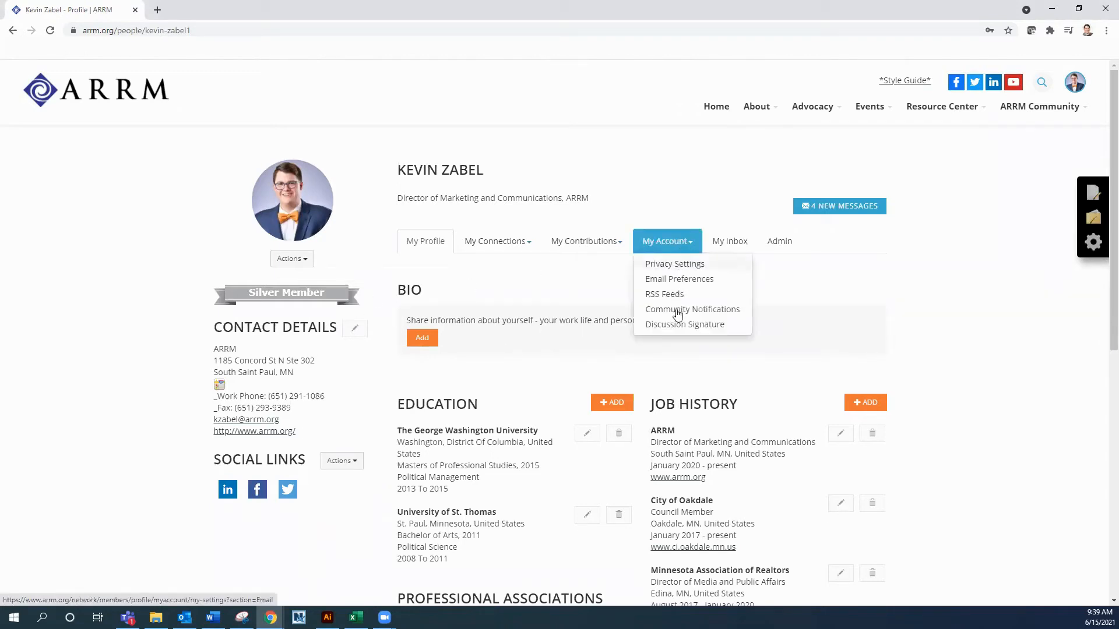
pyautogui.click(692, 309)
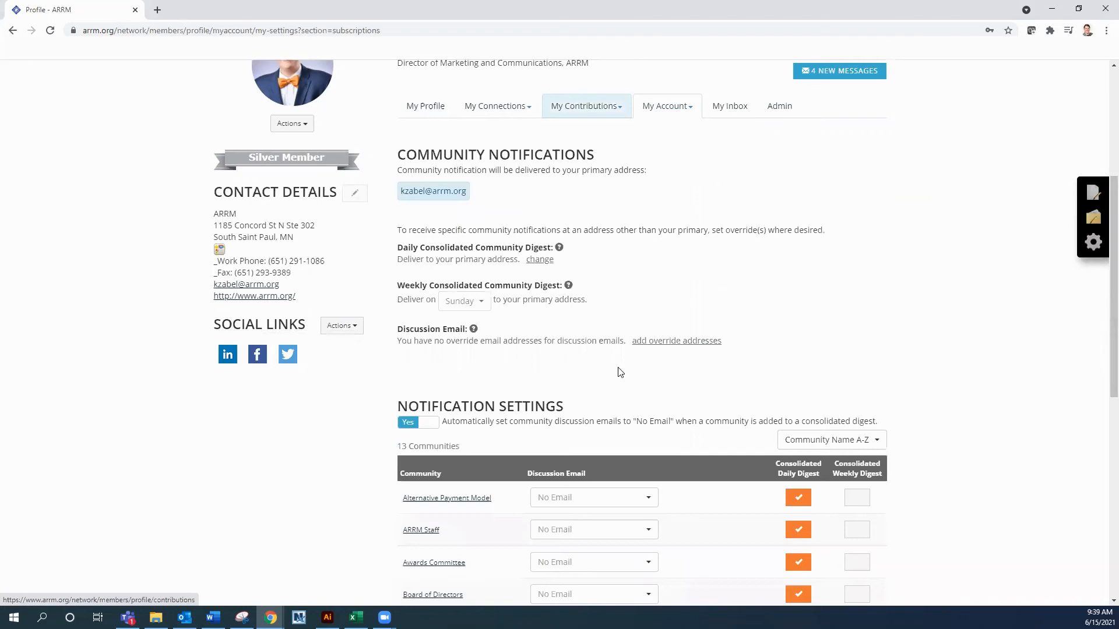
pyautogui.scroll(-3)
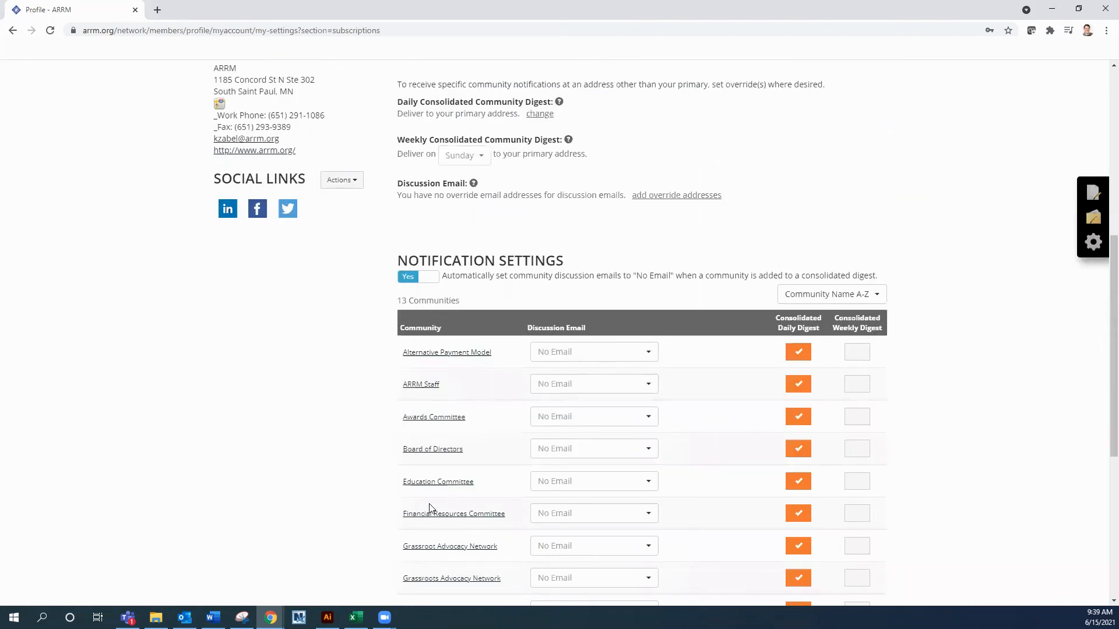
pyautogui.scroll(-3)
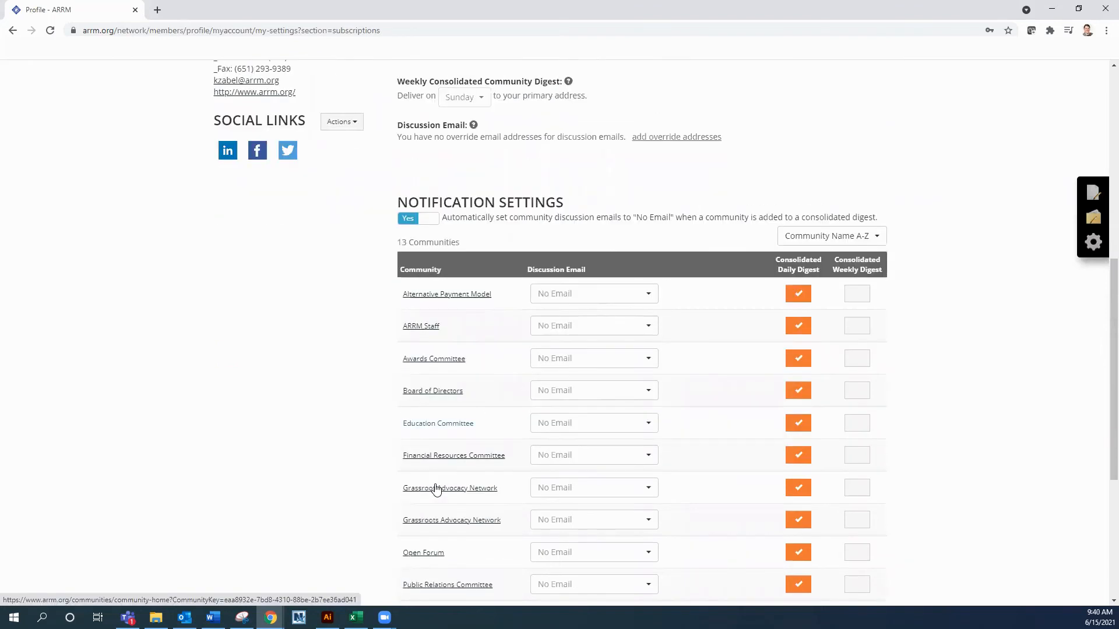
pyautogui.moveTo(459, 274)
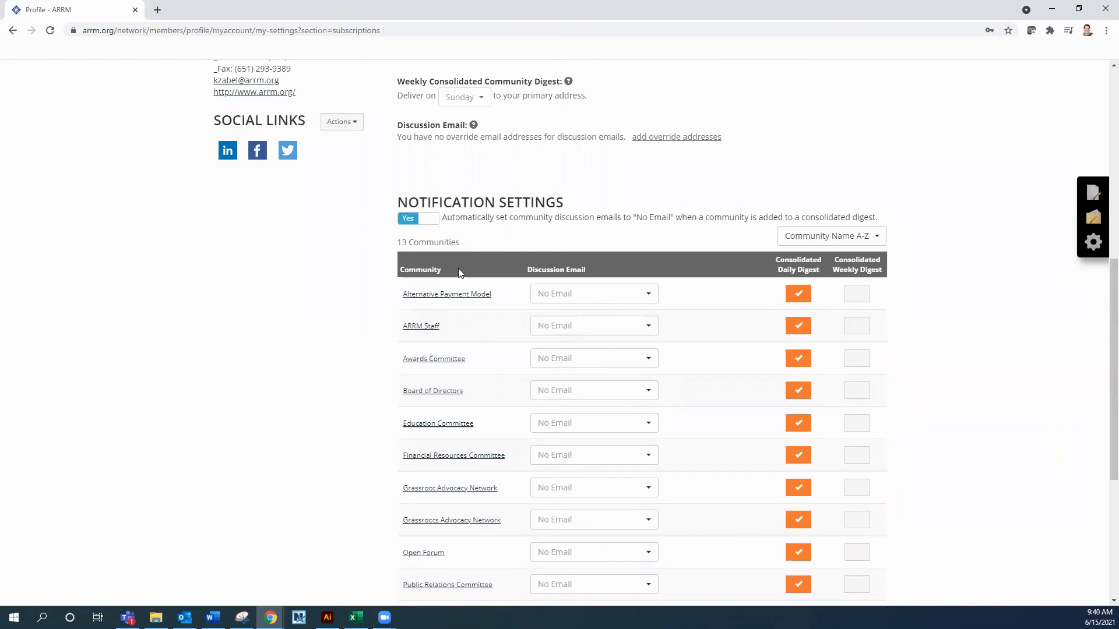
pyautogui.moveTo(769, 325)
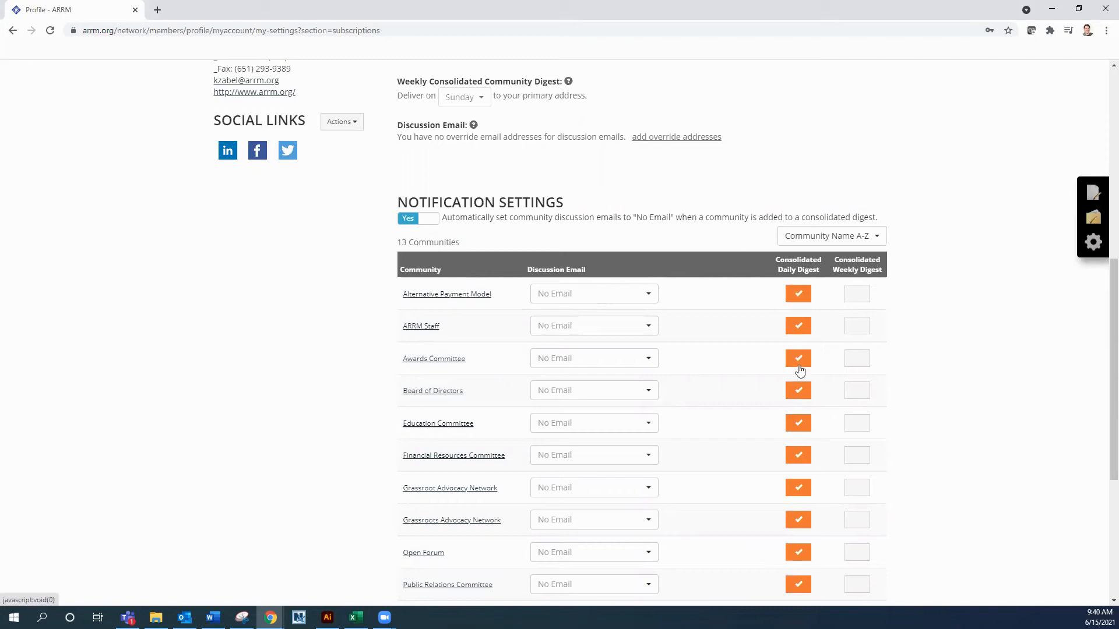
pyautogui.moveTo(797, 468)
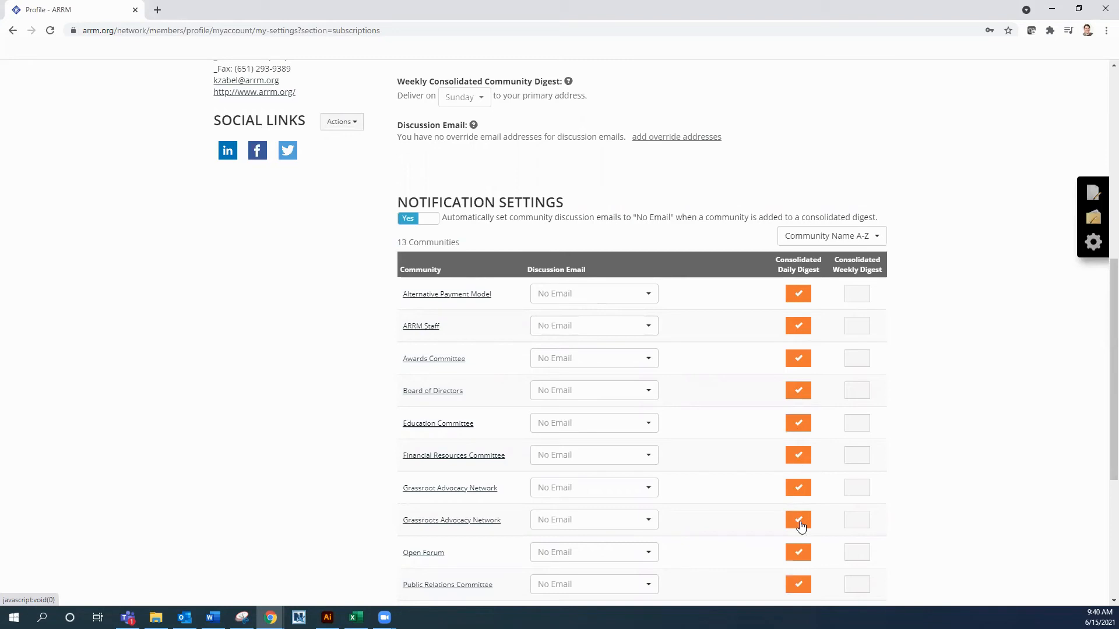
pyautogui.moveTo(798, 519)
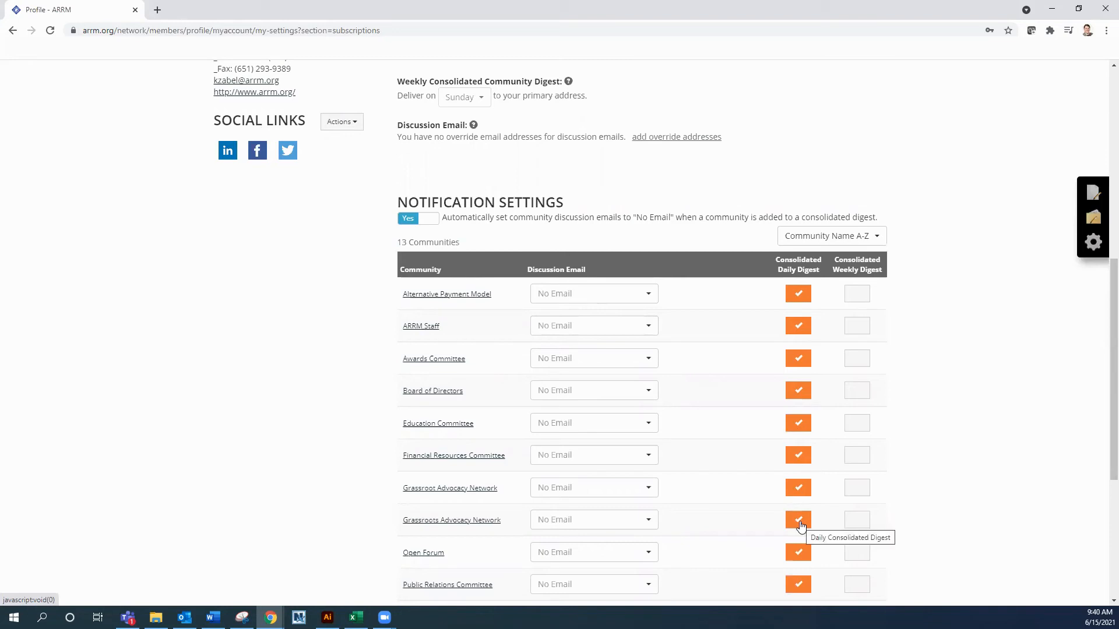
pyautogui.moveTo(856, 521)
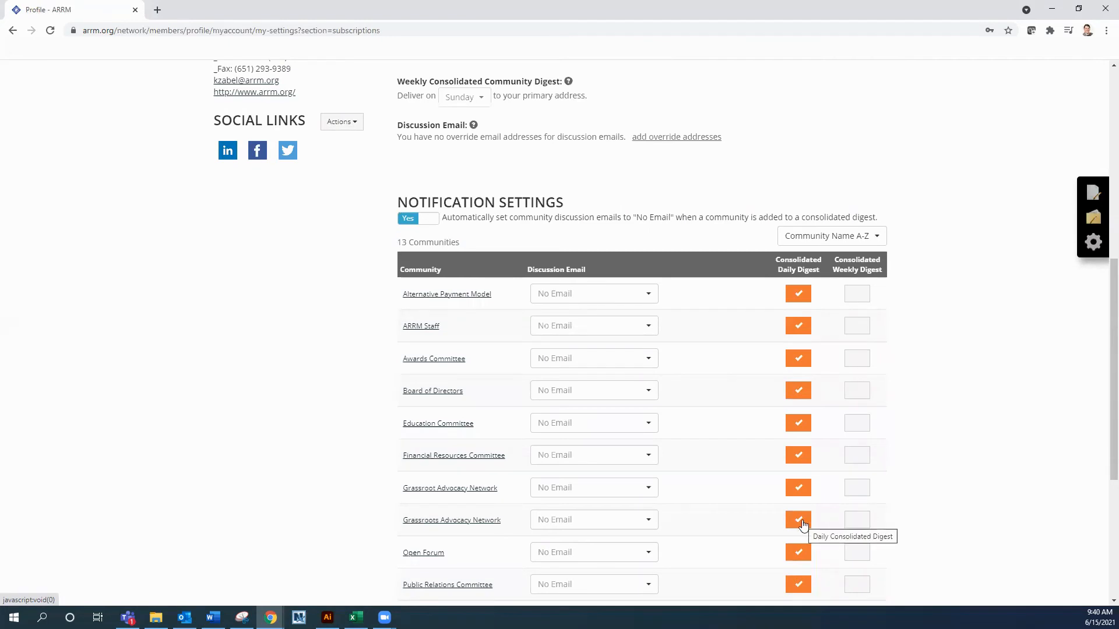
pyautogui.moveTo(556, 407)
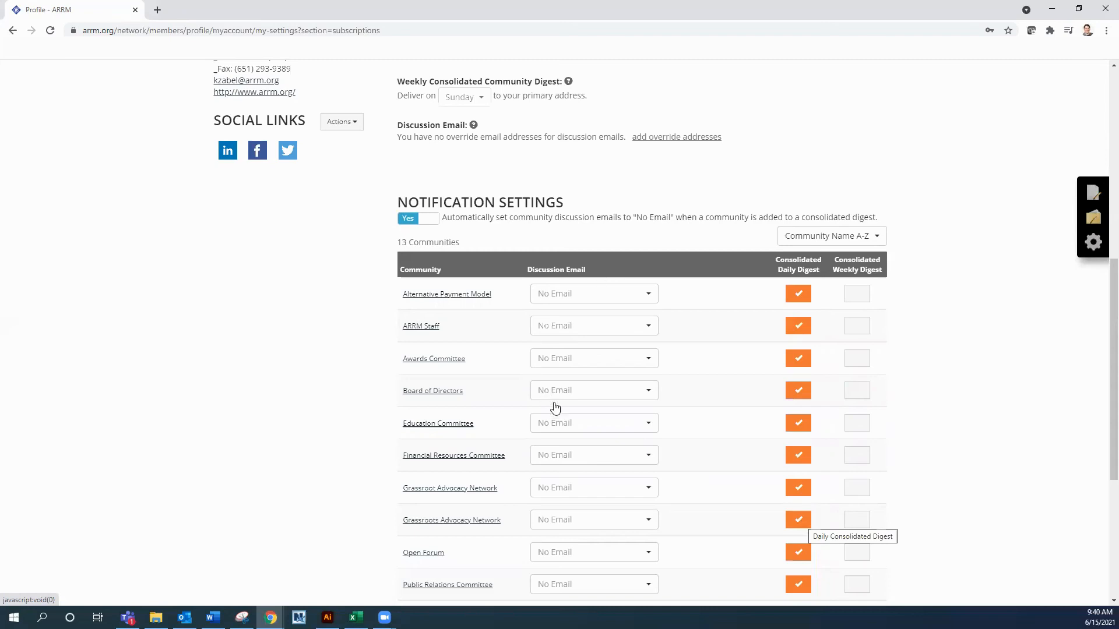
pyautogui.click(592, 519)
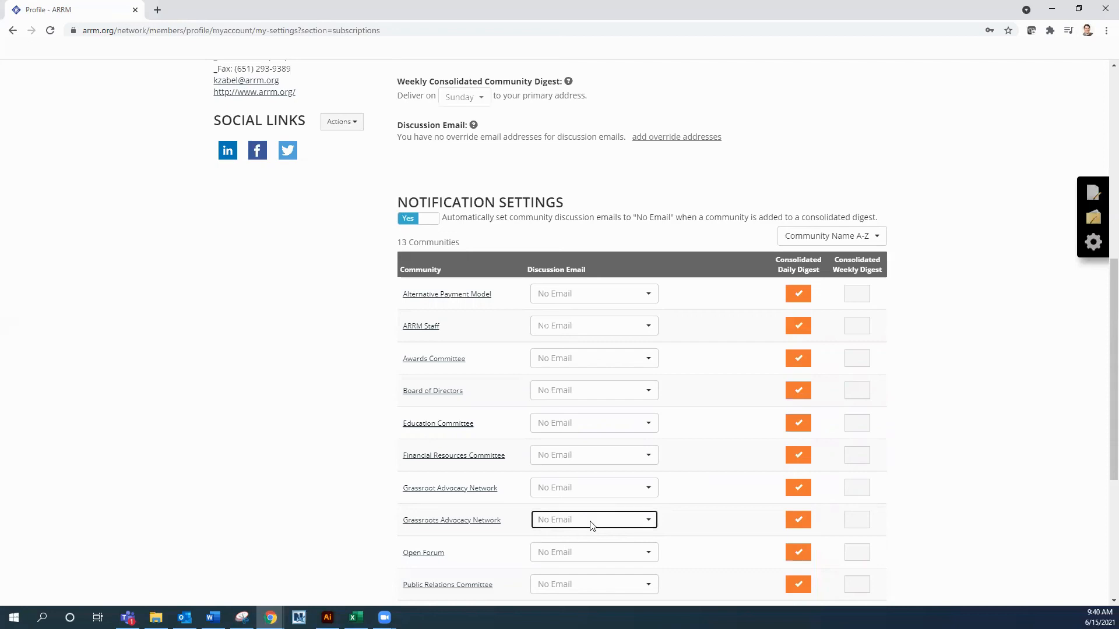
pyautogui.scroll(-3)
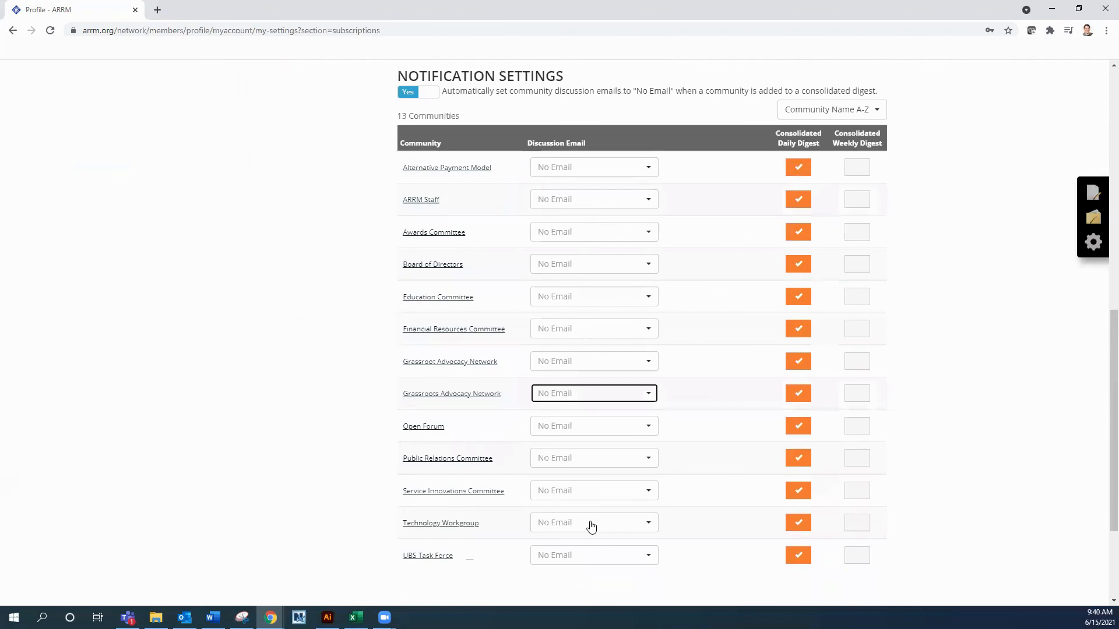
pyautogui.scroll(3)
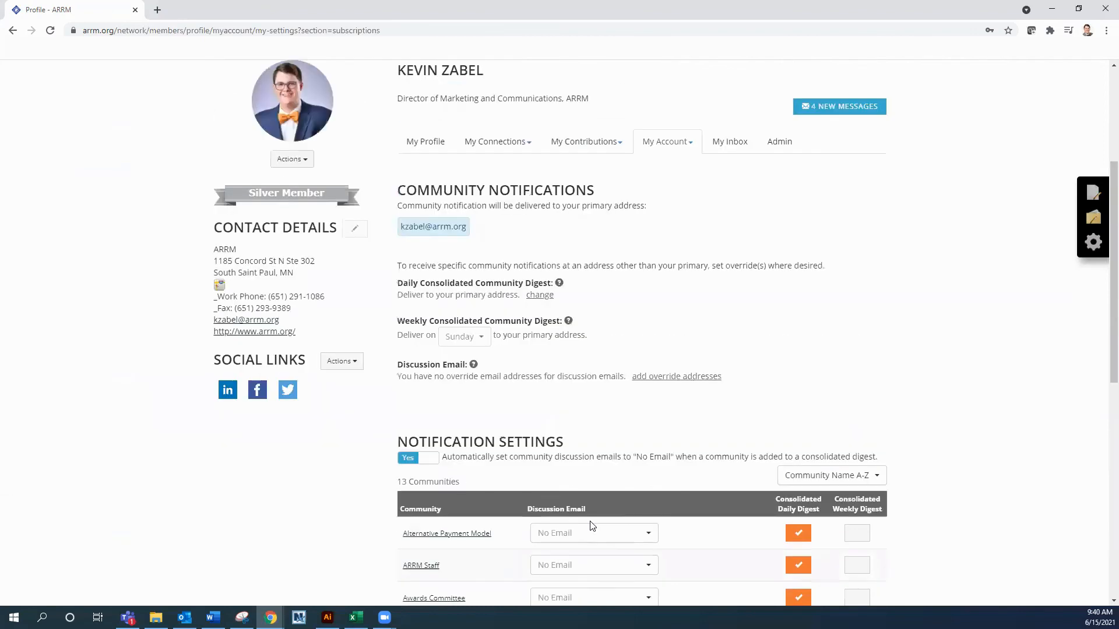
pyautogui.scroll(3)
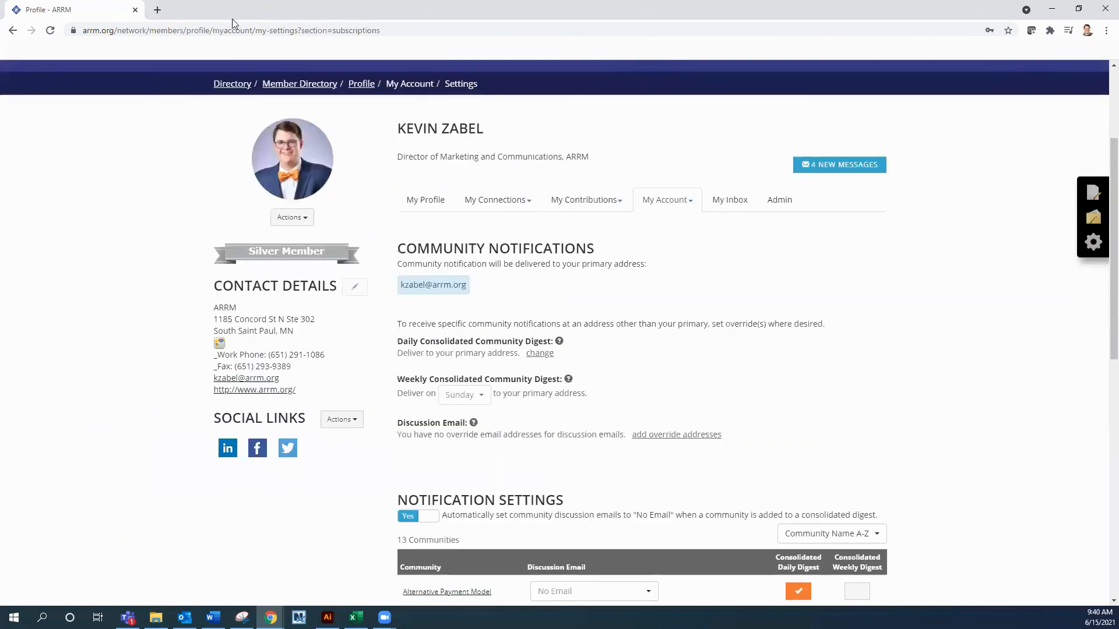